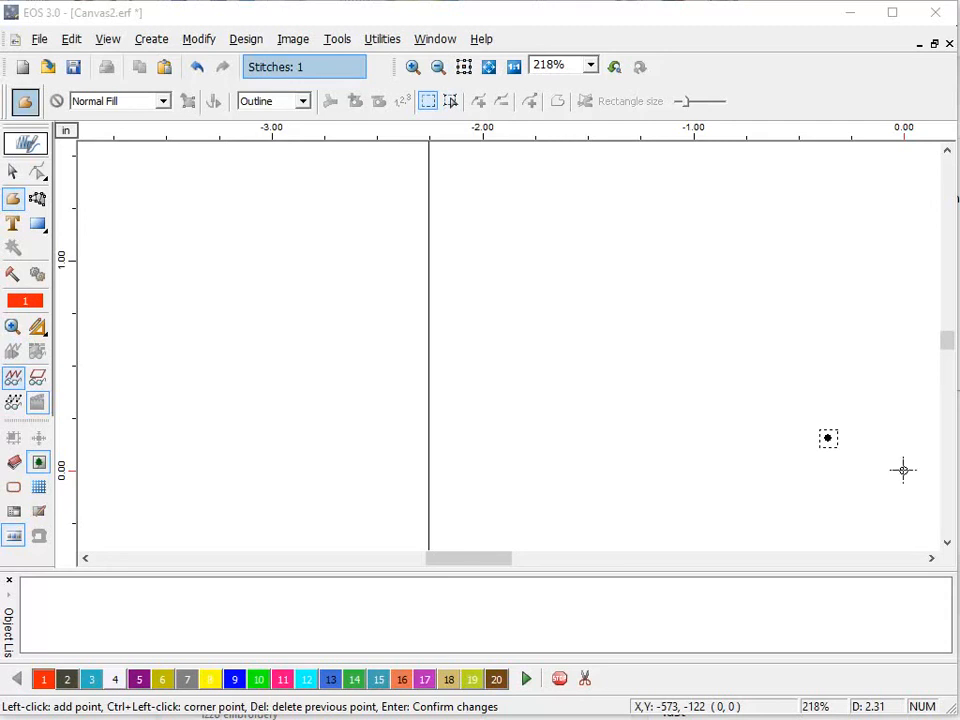
{"action": "mouse_move", "coordinate": [904, 470]}
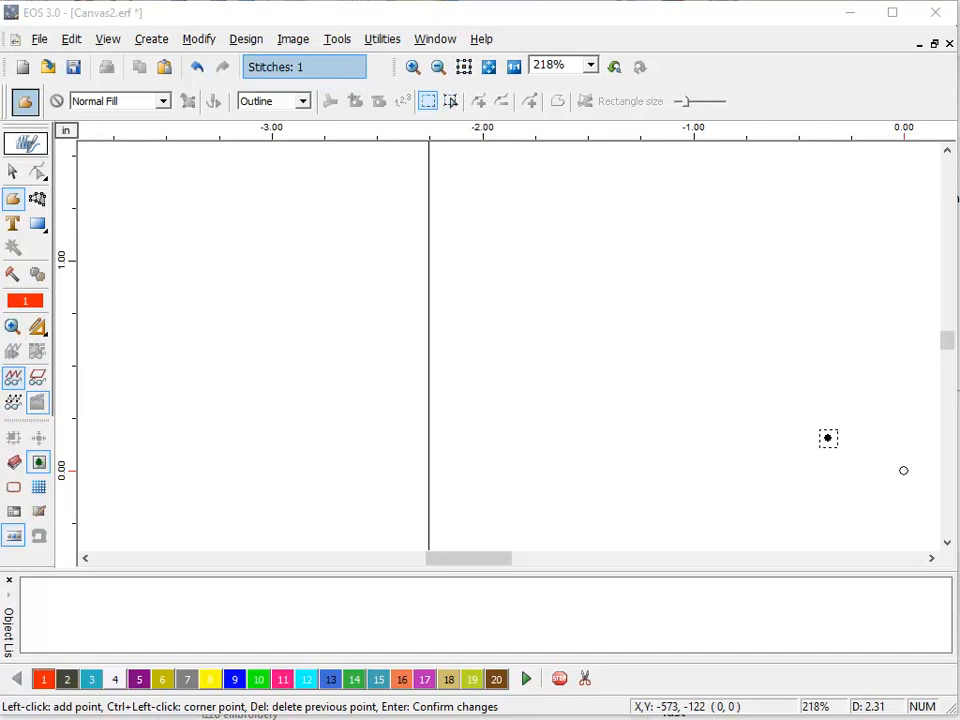
{"action": "mouse_move", "coordinate": [904, 470]}
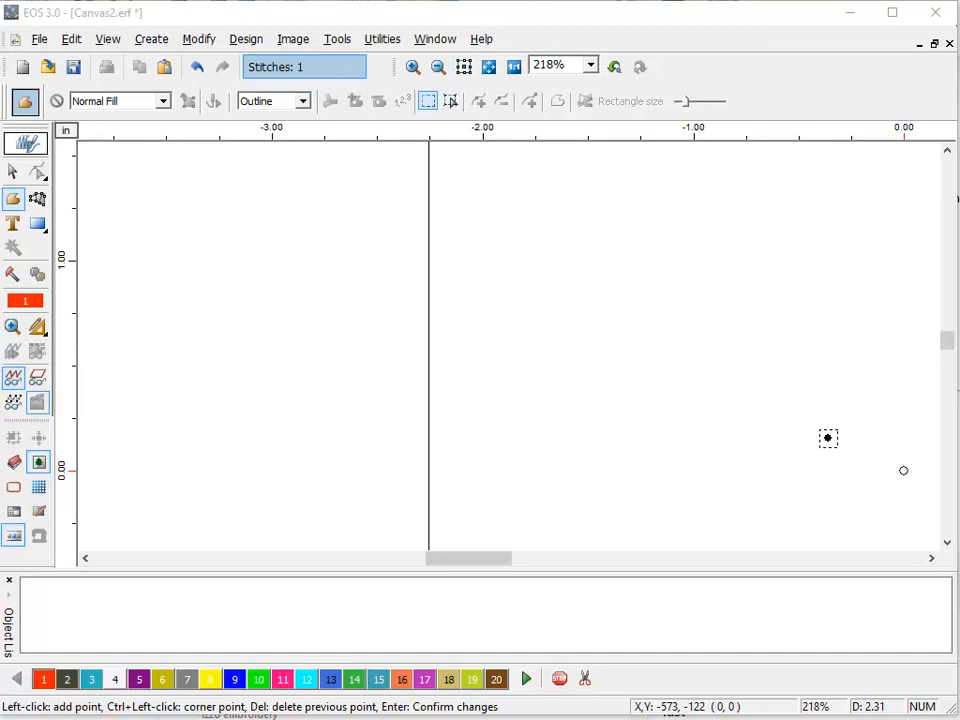
{"action": "mouse_move", "coordinate": [904, 470]}
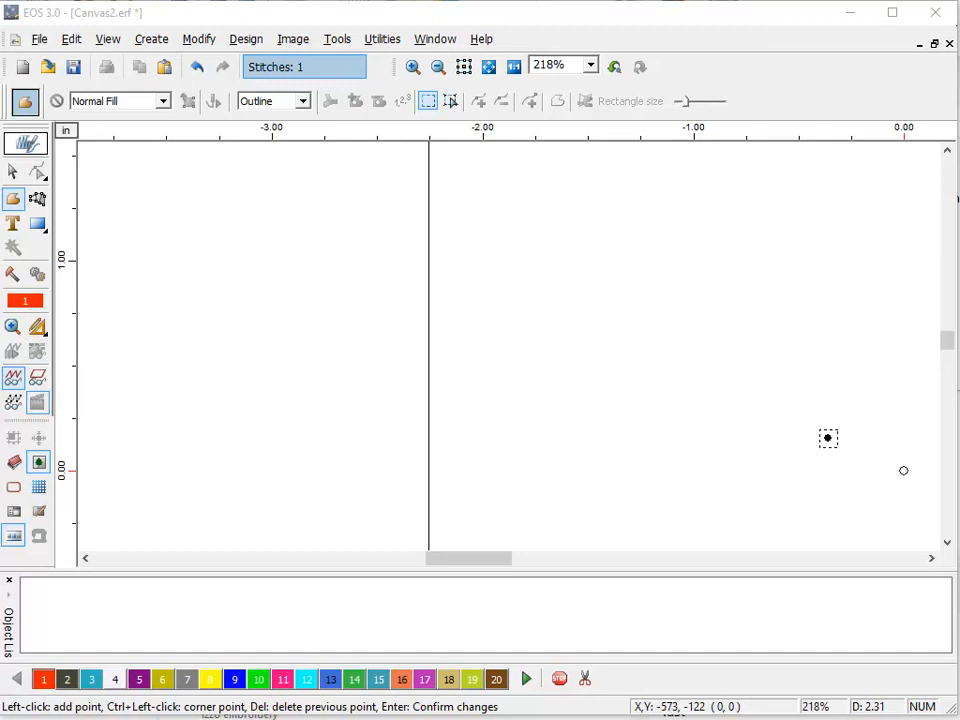
{"action": "mouse_move", "coordinate": [904, 470]}
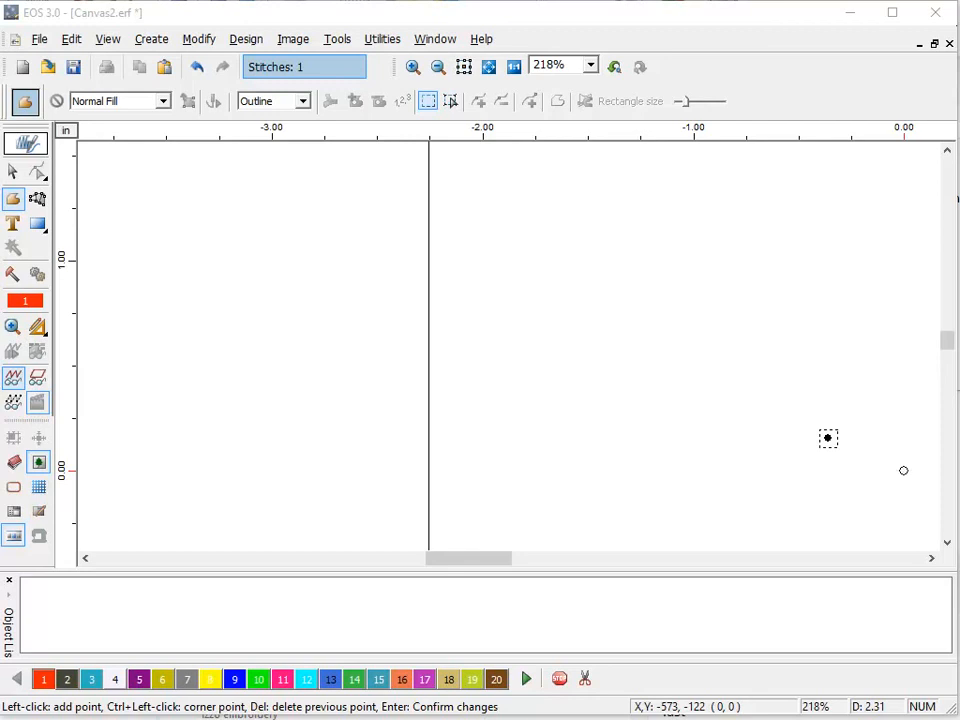
{"action": "mouse_move", "coordinate": [904, 470]}
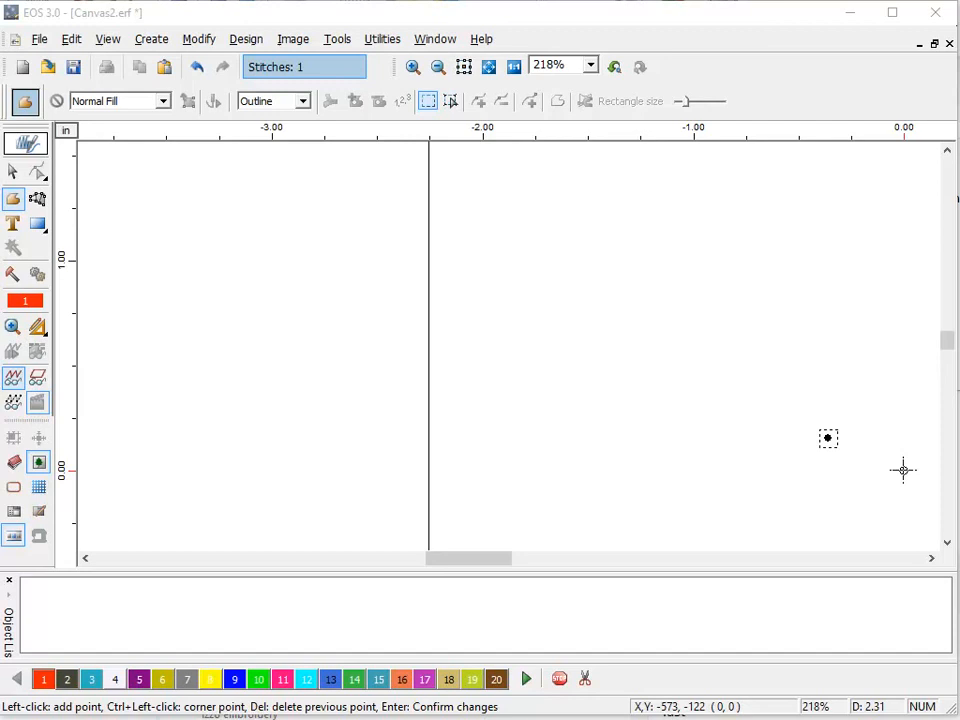
{"action": "mouse_move", "coordinate": [904, 470]}
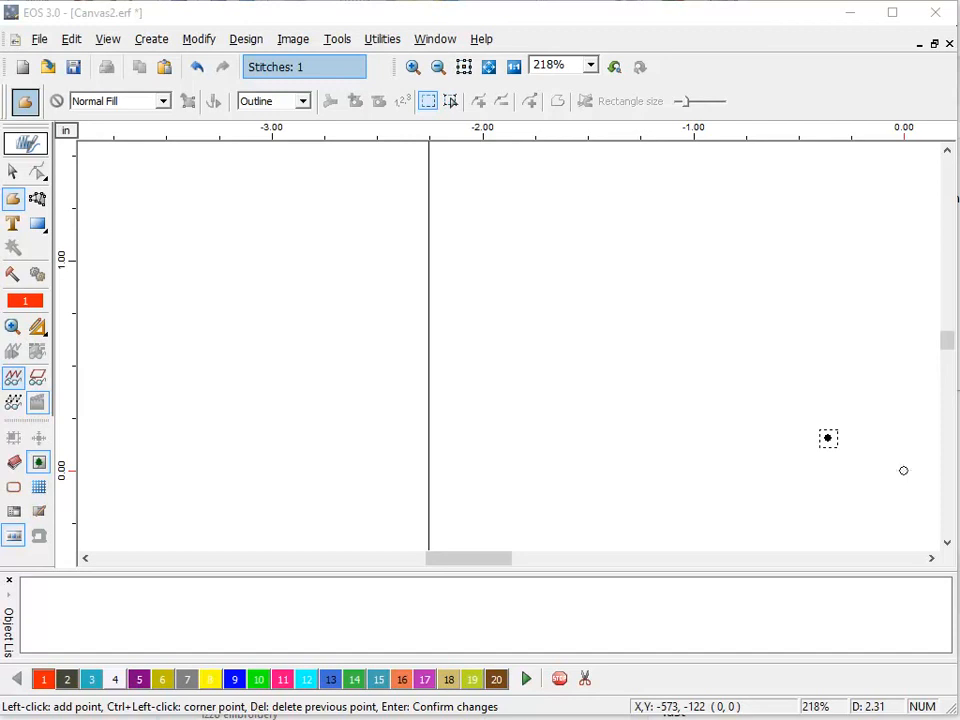
{"action": "mouse_move", "coordinate": [904, 470]}
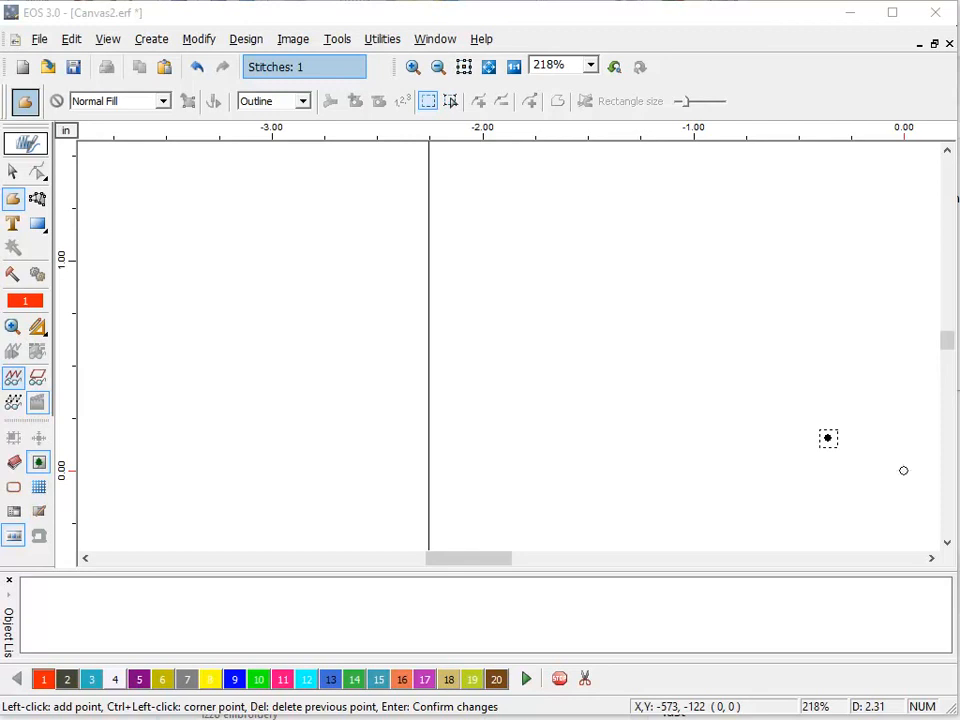
{"action": "mouse_move", "coordinate": [904, 470]}
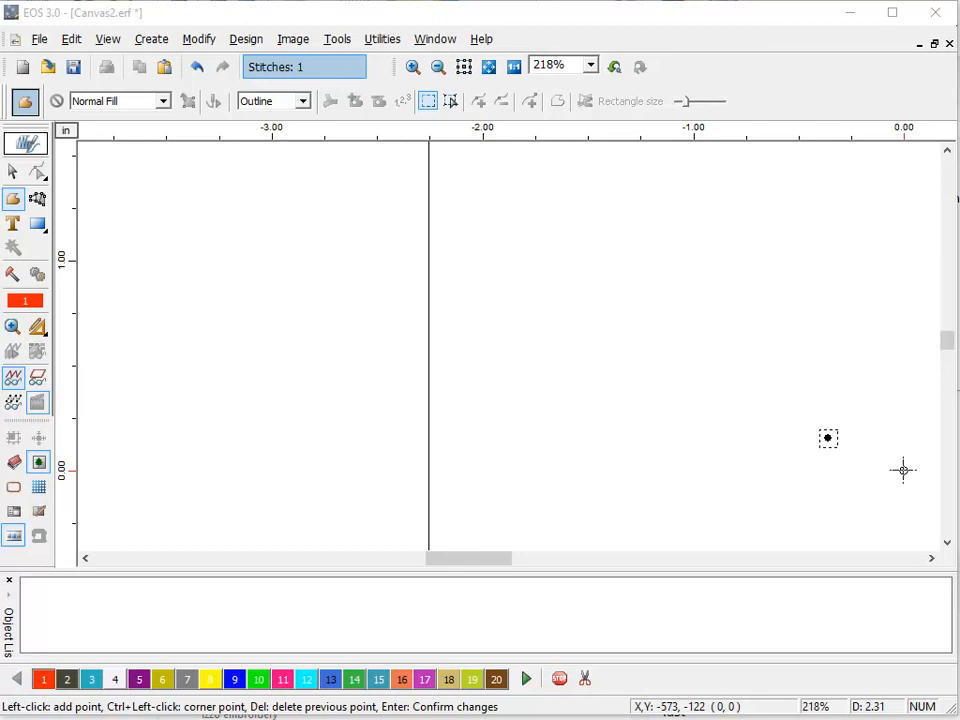
{"action": "mouse_move", "coordinate": [904, 470]}
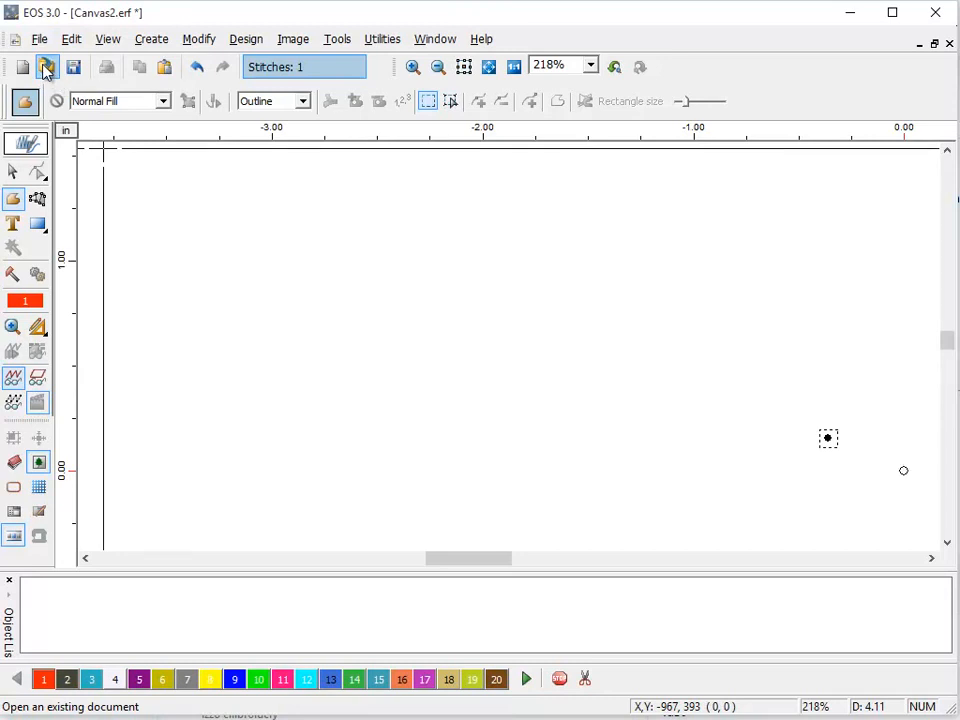
Load CUTFILE.dst, the letter-A outline cut file, into the workspace
{"action": "left_click", "coordinate": [48, 66]}
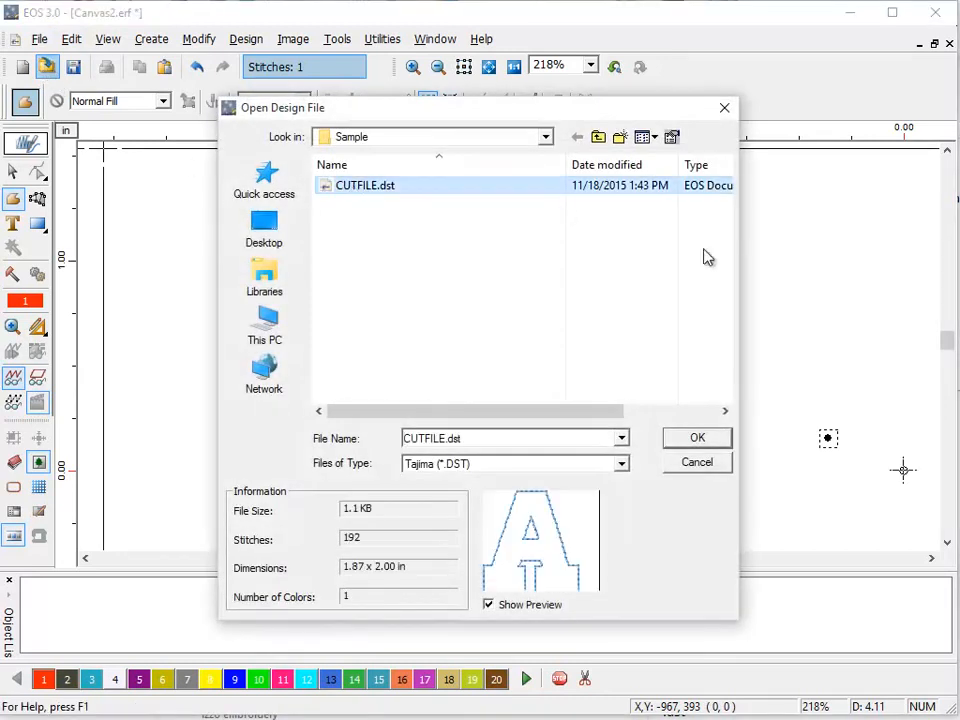
{"action": "left_click", "coordinate": [696, 438]}
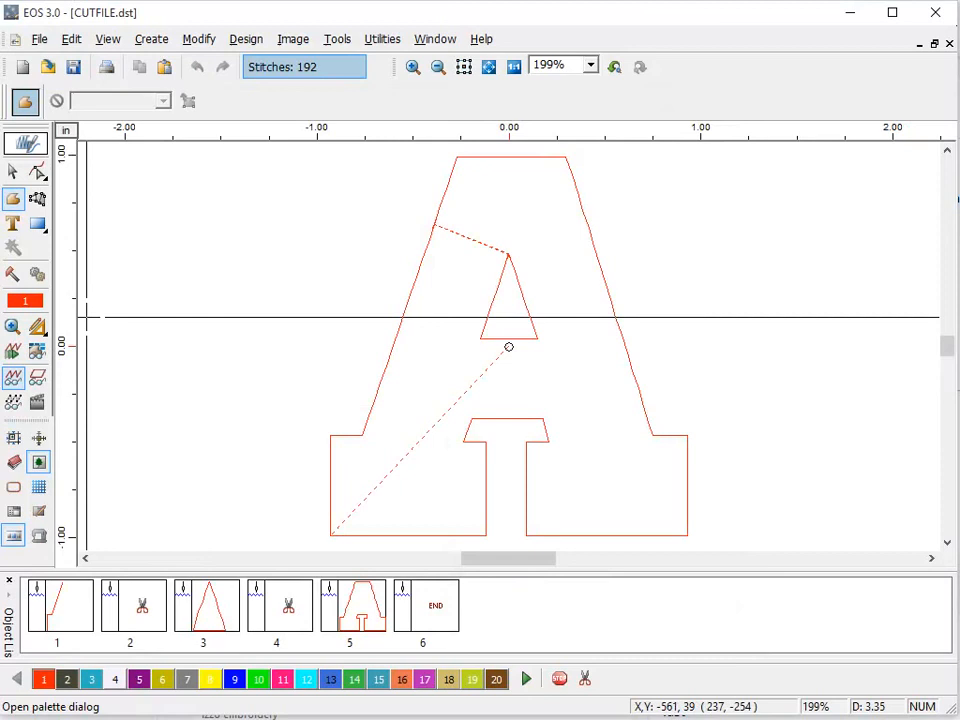
{"action": "left_click", "coordinate": [152, 38]}
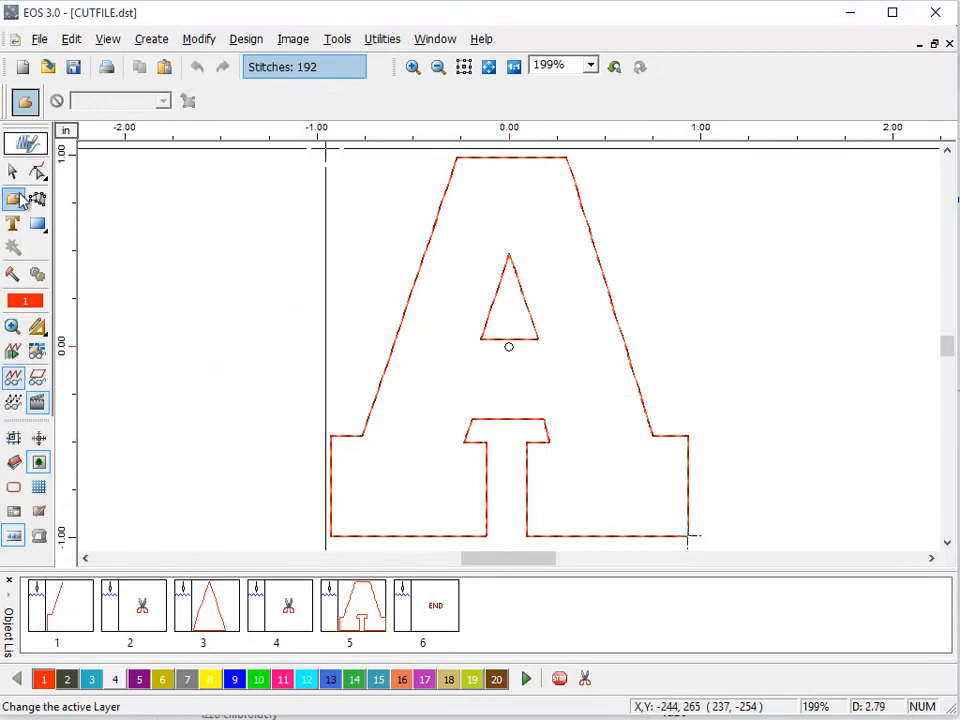
Start the Satin line recipe to trace the A's outer shape and inner triangle
{"action": "left_click", "coordinate": [12, 200]}
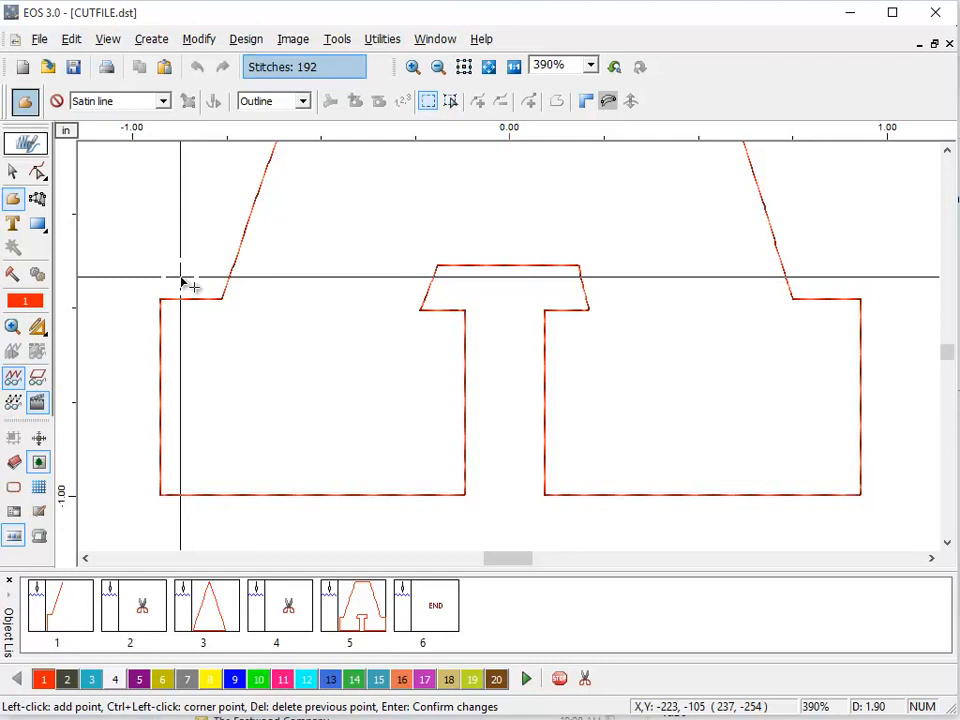
{"action": "mouse_move", "coordinate": [860, 498]}
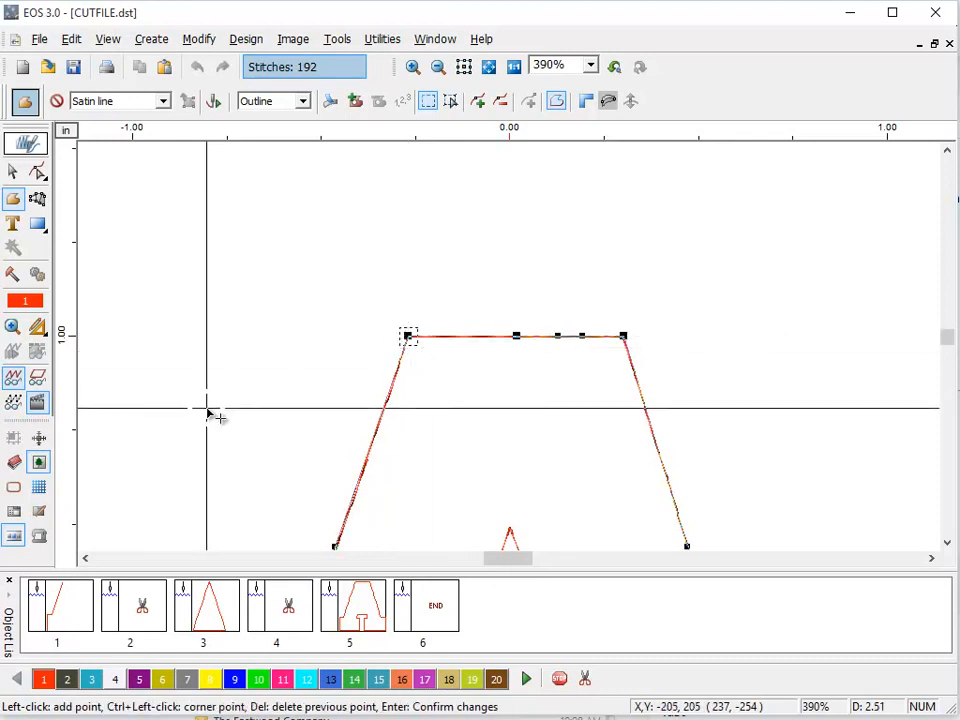
{"action": "mouse_move", "coordinate": [224, 404]}
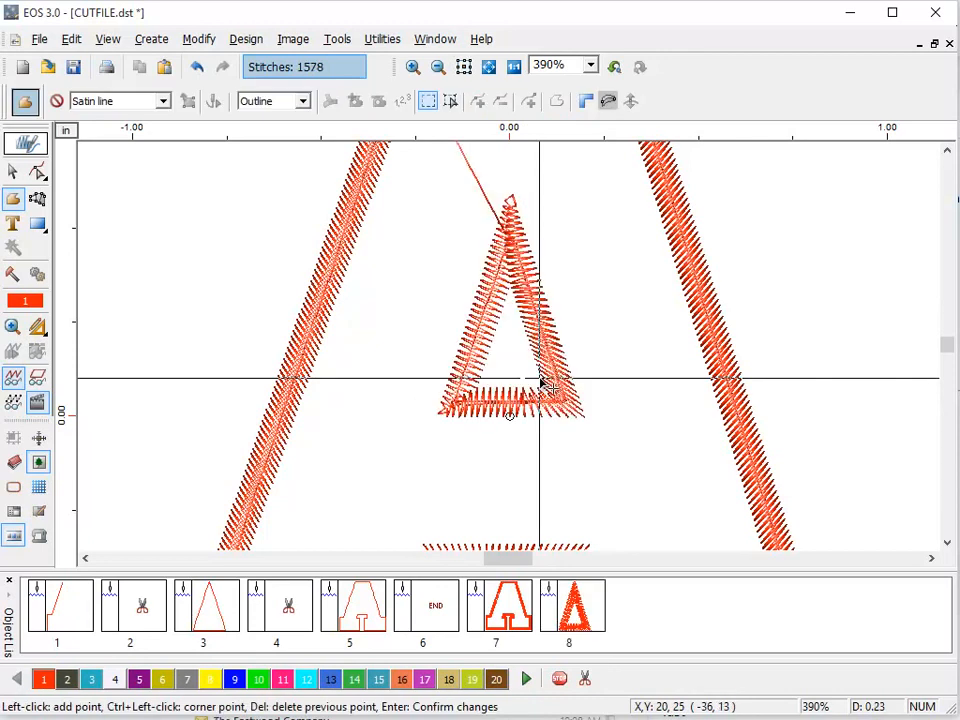
Zoom out until the whole satin-stitched letter A is visible
{"action": "left_click", "coordinate": [436, 66]}
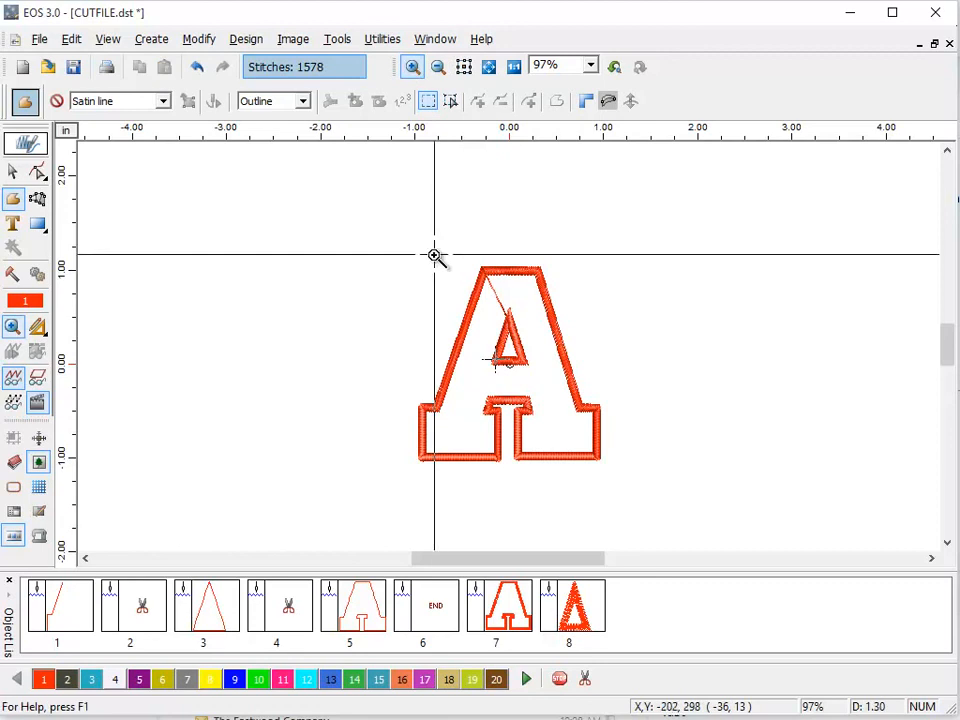
{"action": "left_click", "coordinate": [412, 66]}
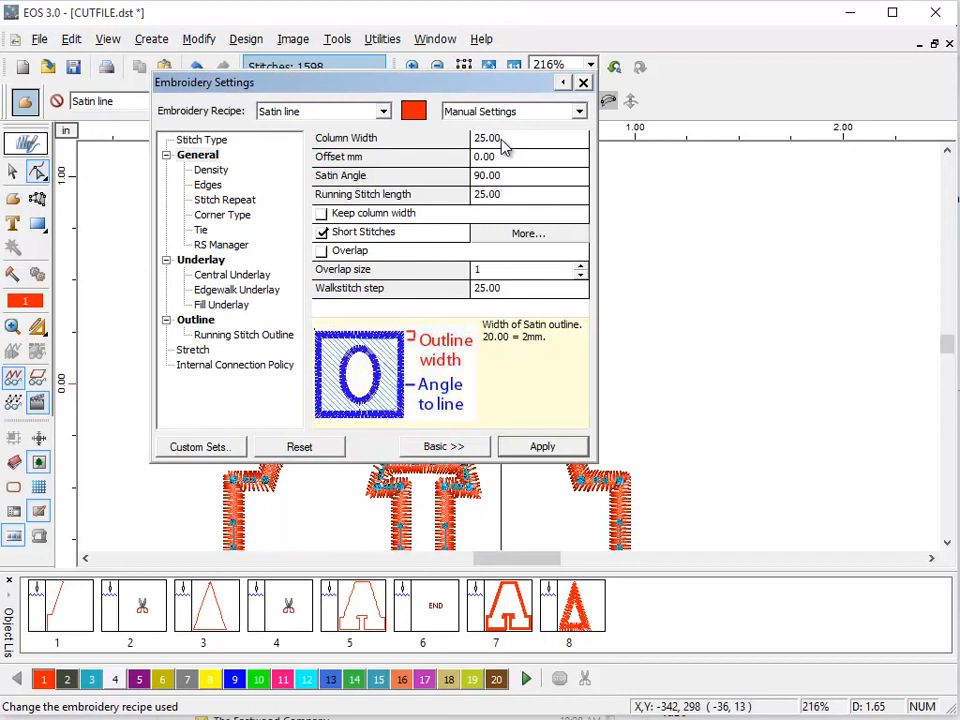
{"action": "mouse_move", "coordinate": [436, 160]}
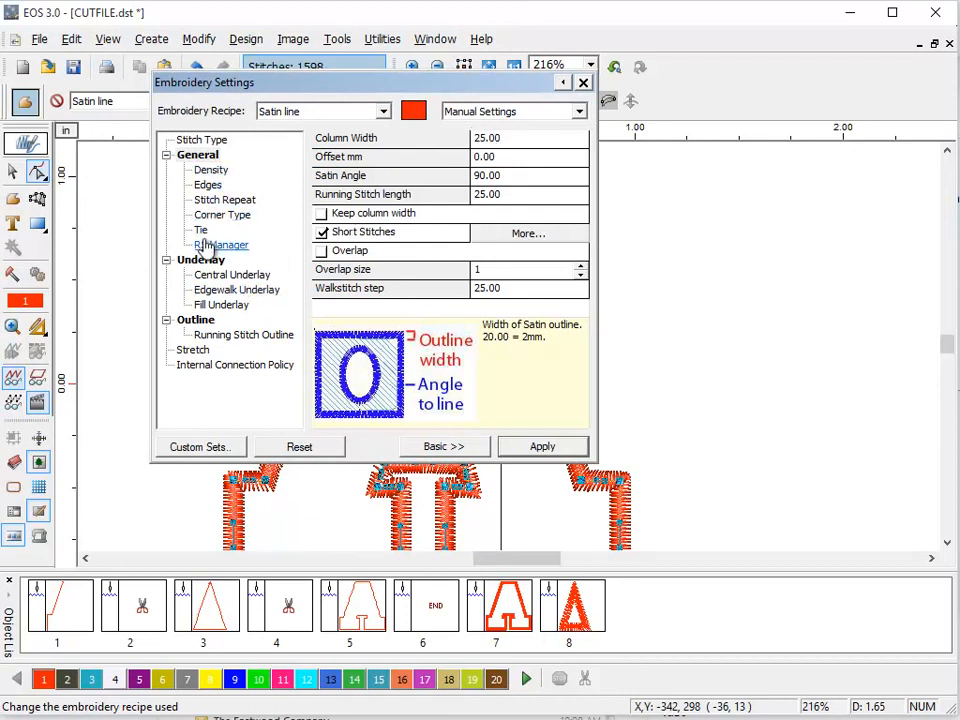
{"action": "mouse_move", "coordinate": [322, 232]}
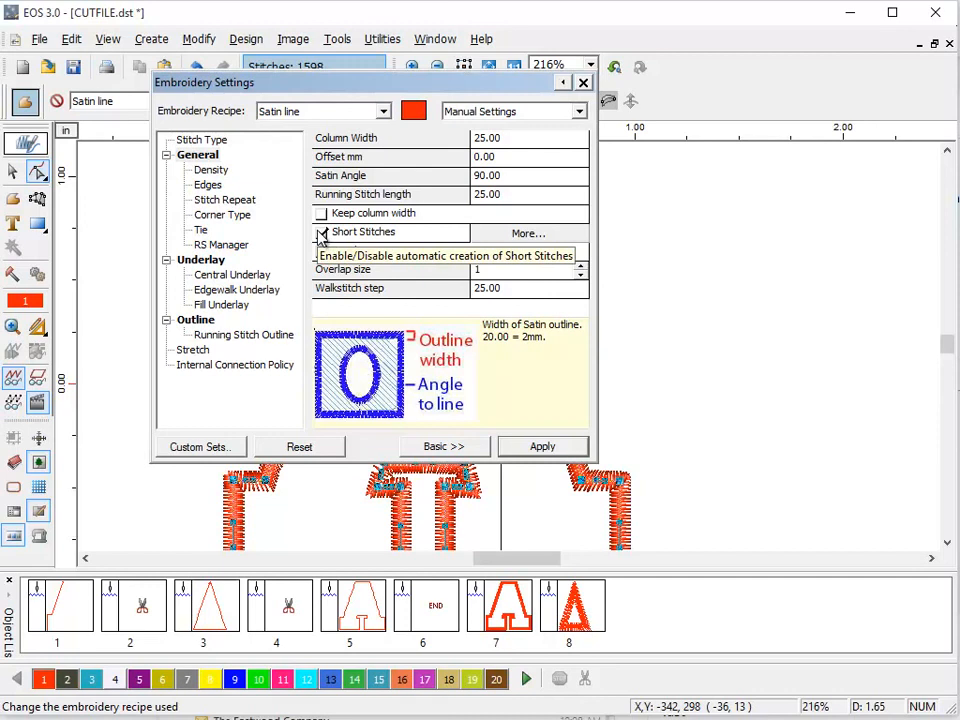
Enable Edges and set the satin Column Width to 25
{"action": "left_click", "coordinate": [320, 232]}
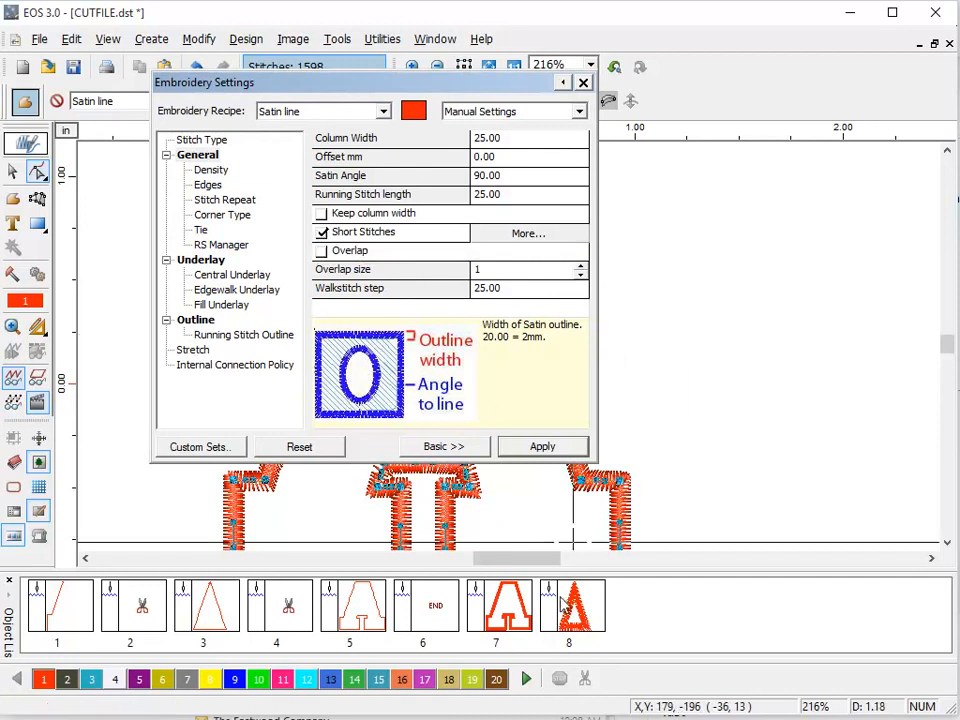
{"action": "left_click", "coordinate": [208, 186]}
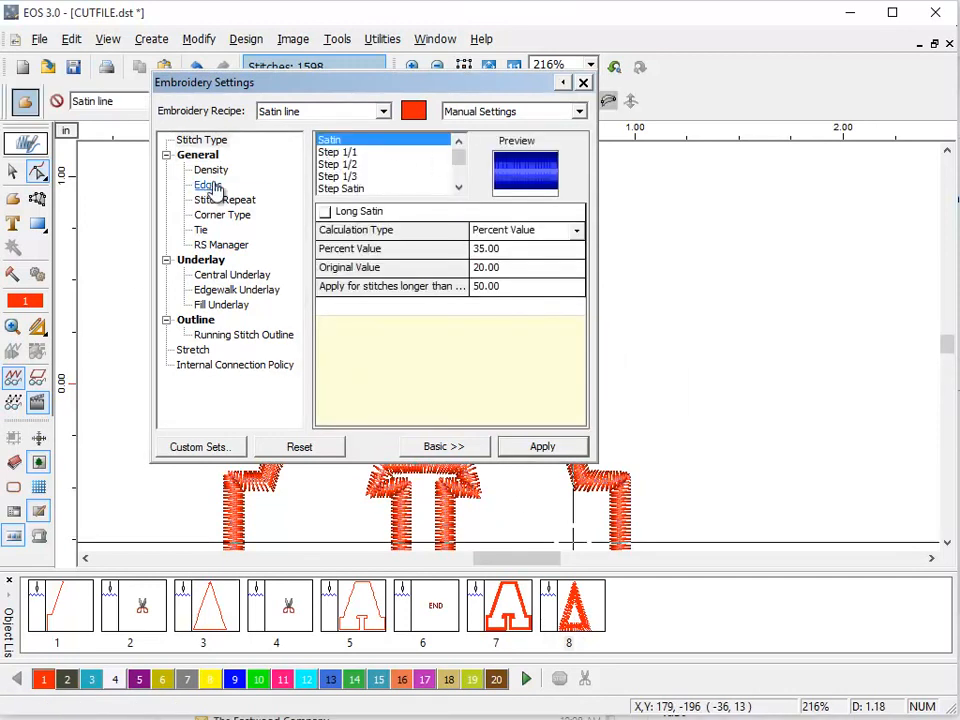
{"action": "left_click", "coordinate": [208, 184]}
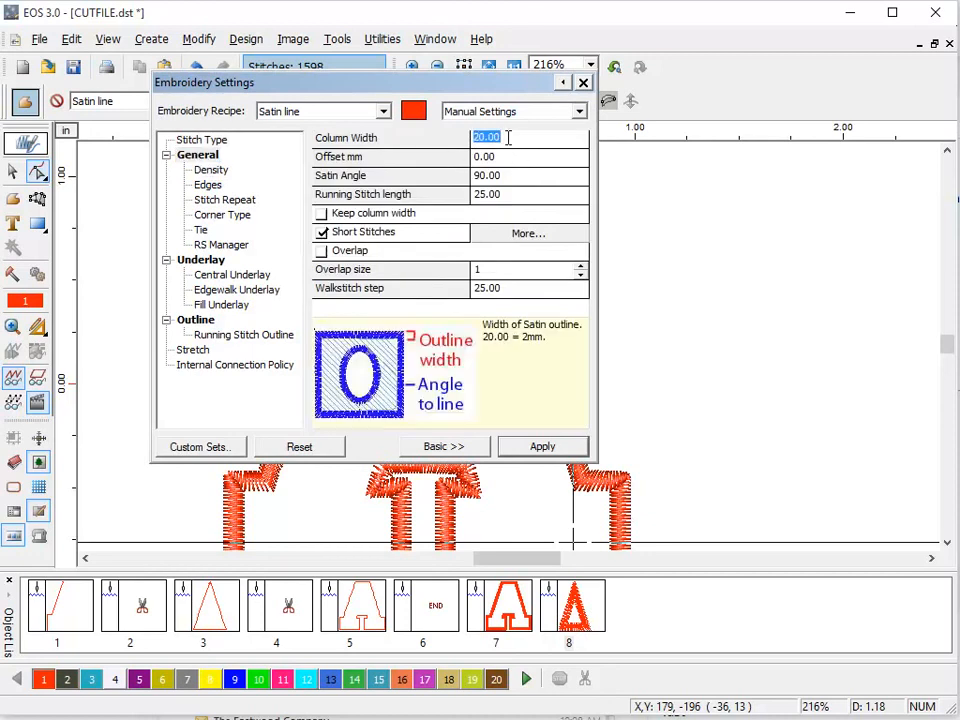
{"action": "type", "text": "25"}
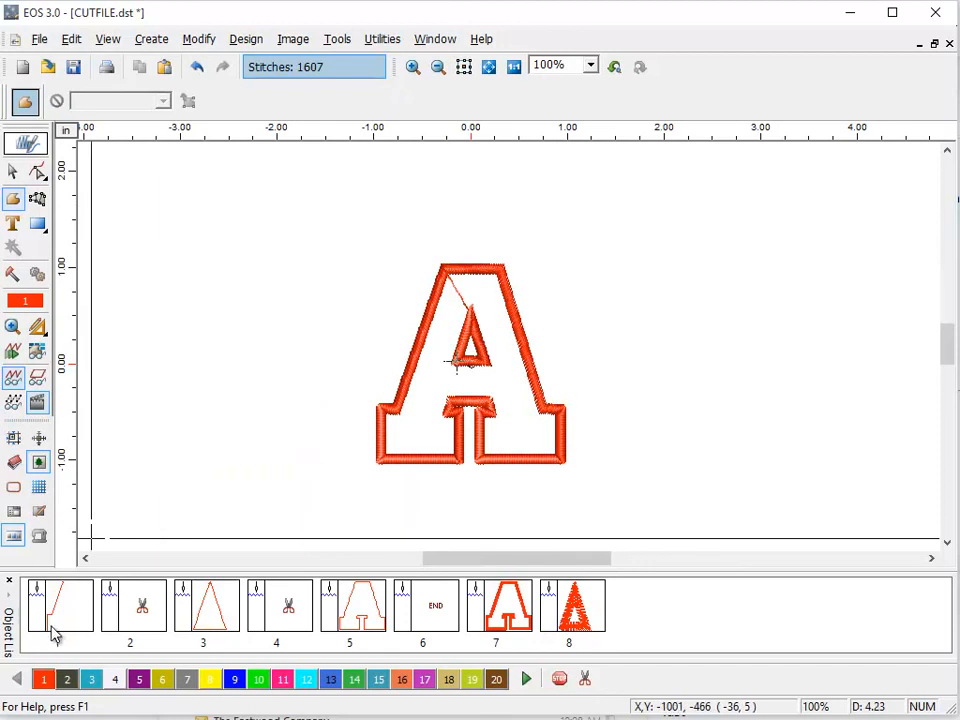
Delete the six cut-file objects, keeping only the two satin outlines
{"action": "left_click", "coordinate": [572, 604]}
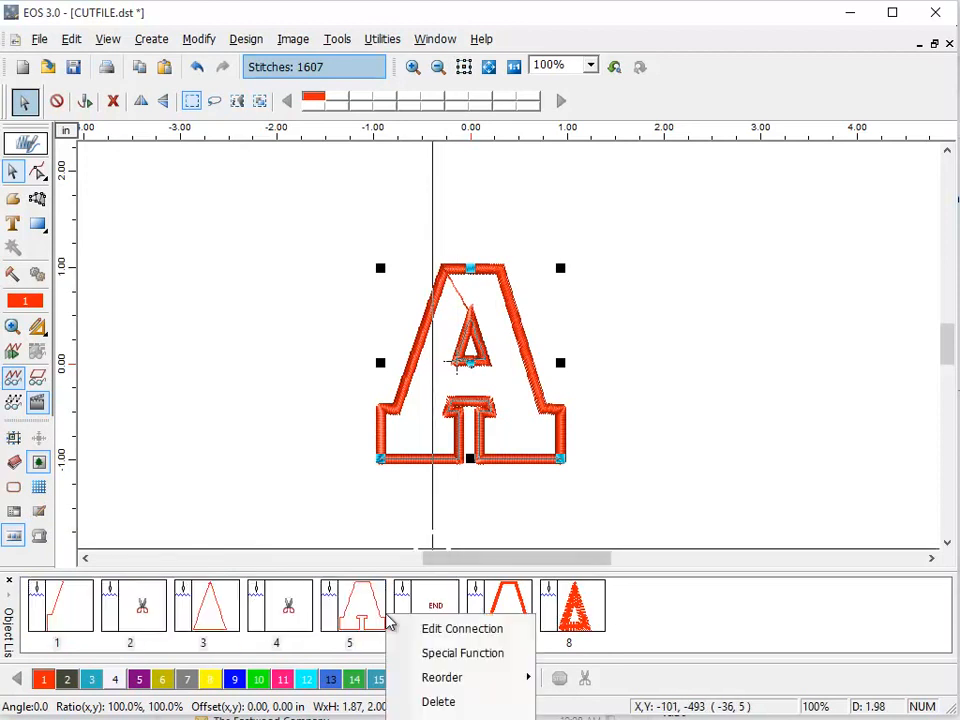
{"action": "left_click", "coordinate": [438, 700]}
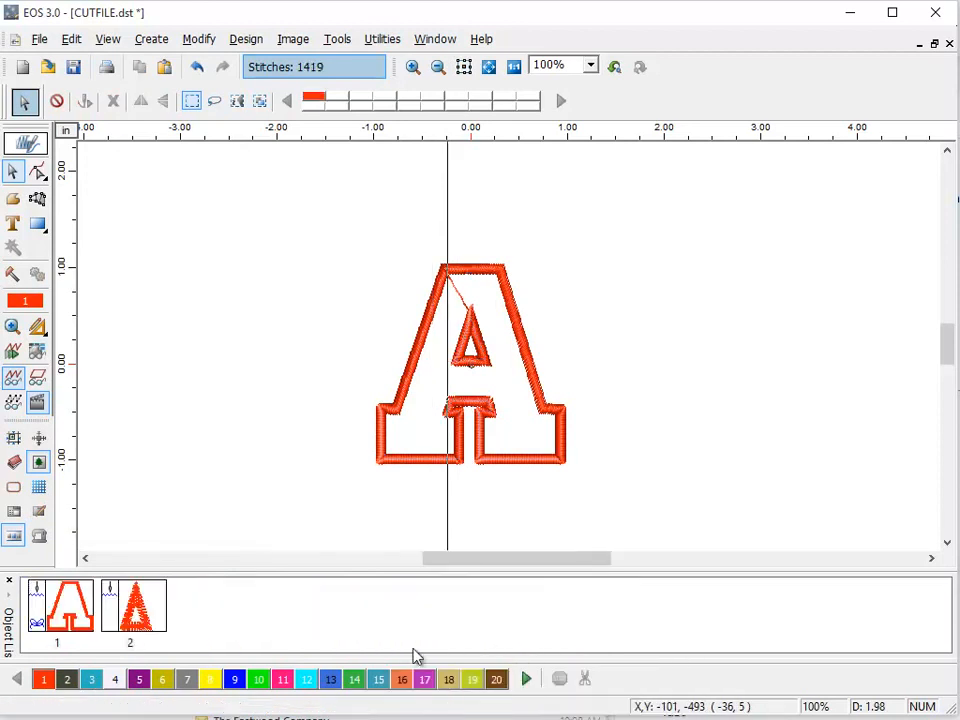